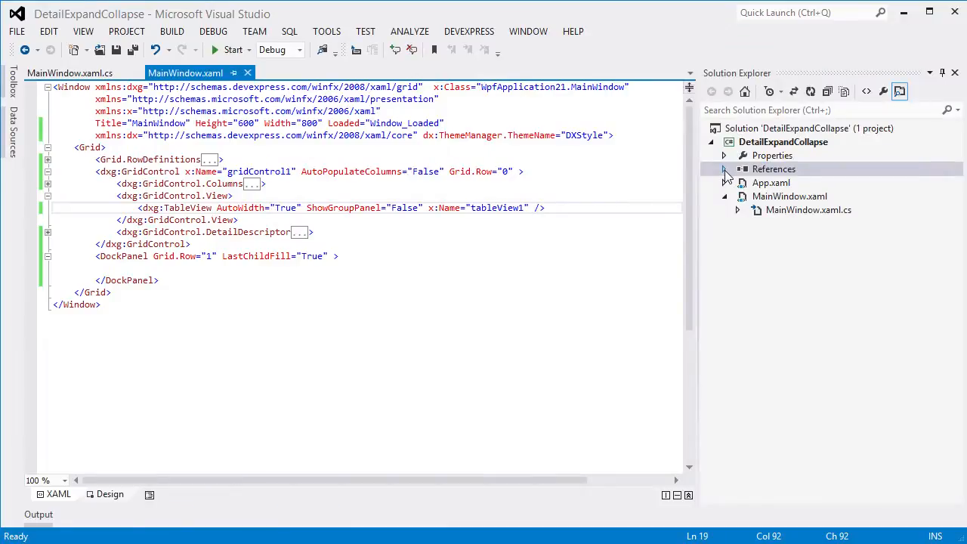
- Check References for the DevExpress.Xpf.Printing.v12.2 assemblies, then select the TableView tag
{"action": "left_click", "coordinate": [723, 169]}
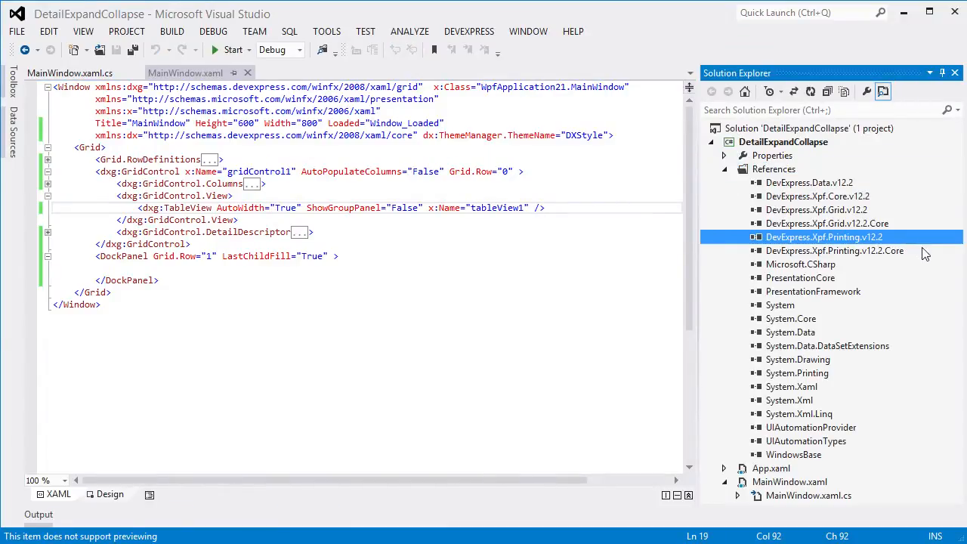
{"action": "left_click", "coordinate": [835, 250]}
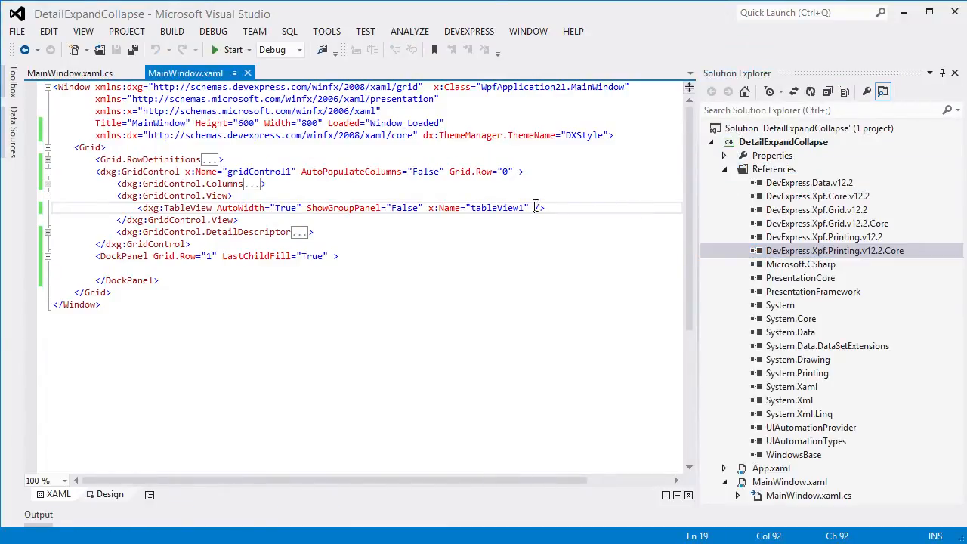
- Set AllowPrintDetails="True" and AllowPrintEmptyDetails="False" on the dxg:TableView element
{"action": "type", "text": "allowp"}
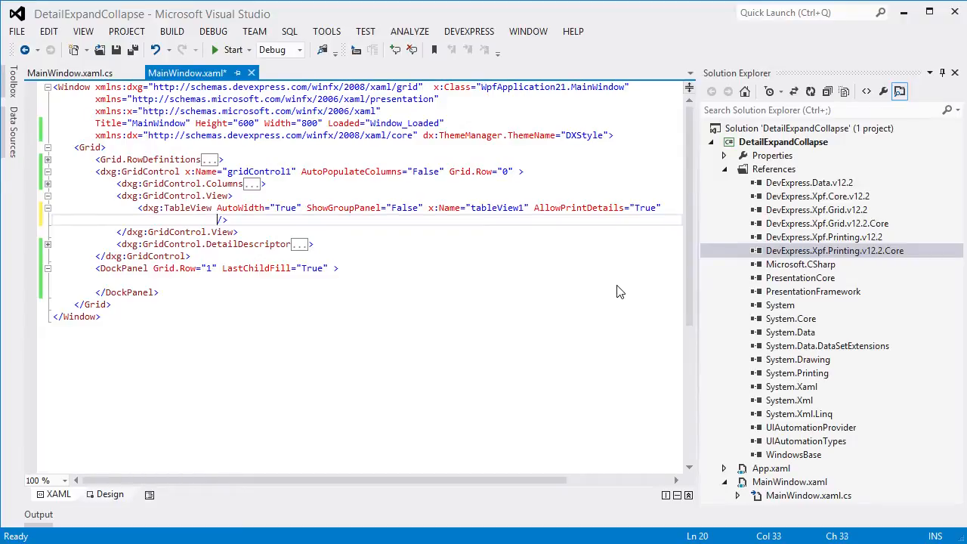
{"action": "type", "text": "allowpri"}
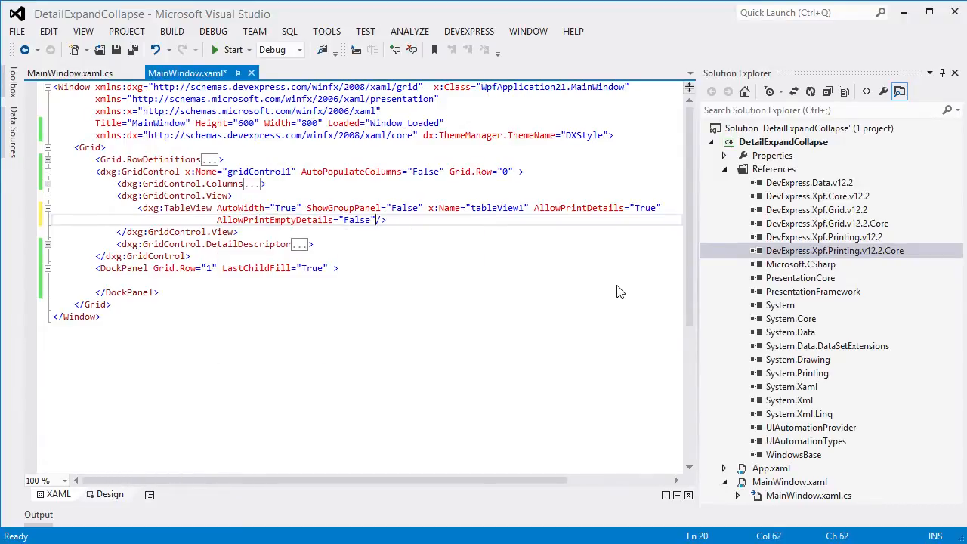
{"action": "left_click", "coordinate": [265, 279]}
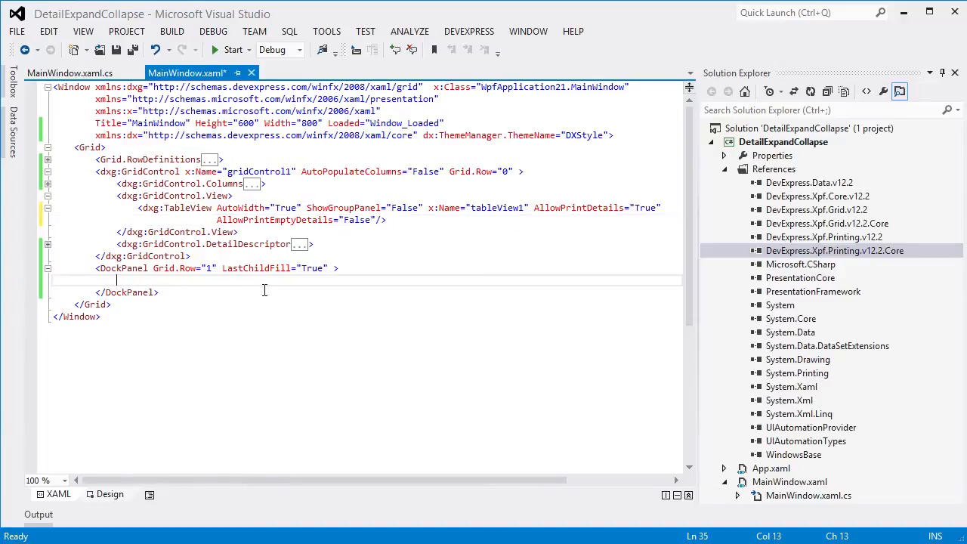
- Add a Button with Click="Button_Click_1" that calls tableView1.ShowPrintPreview(this)
{"action": "type", "text": "<Button  >"}
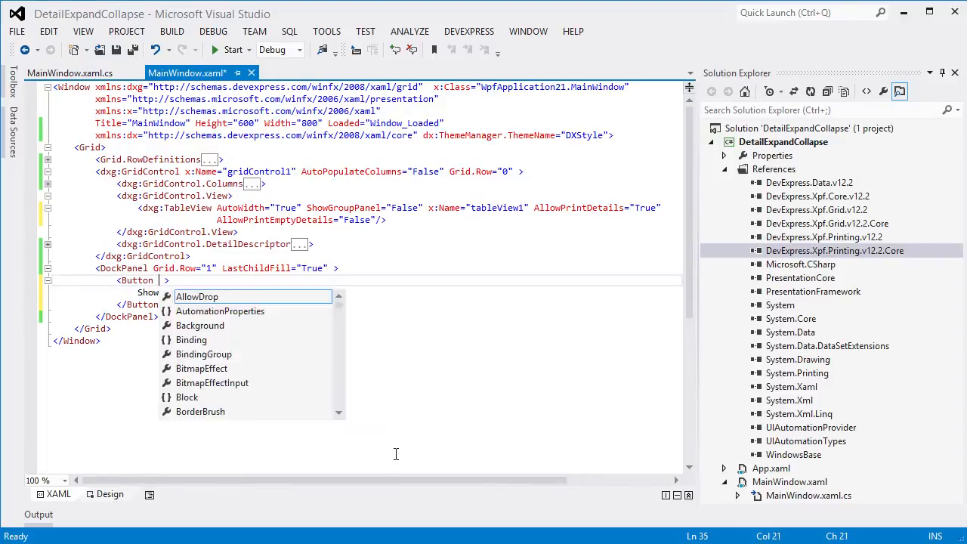
{"action": "type", "text": "Click=\"Button_Click_1\""}
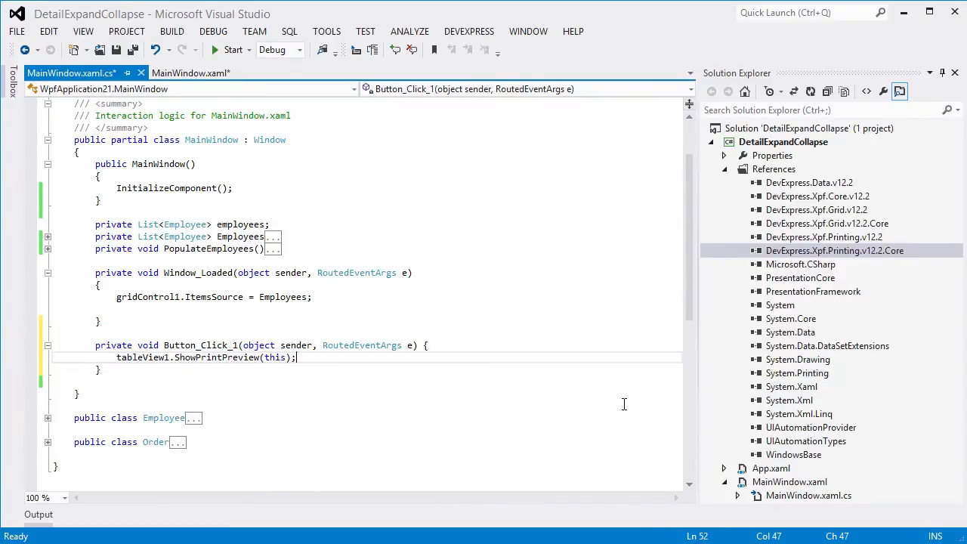
- Build and launch the master-detail grid application
{"action": "left_click", "coordinate": [232, 49]}
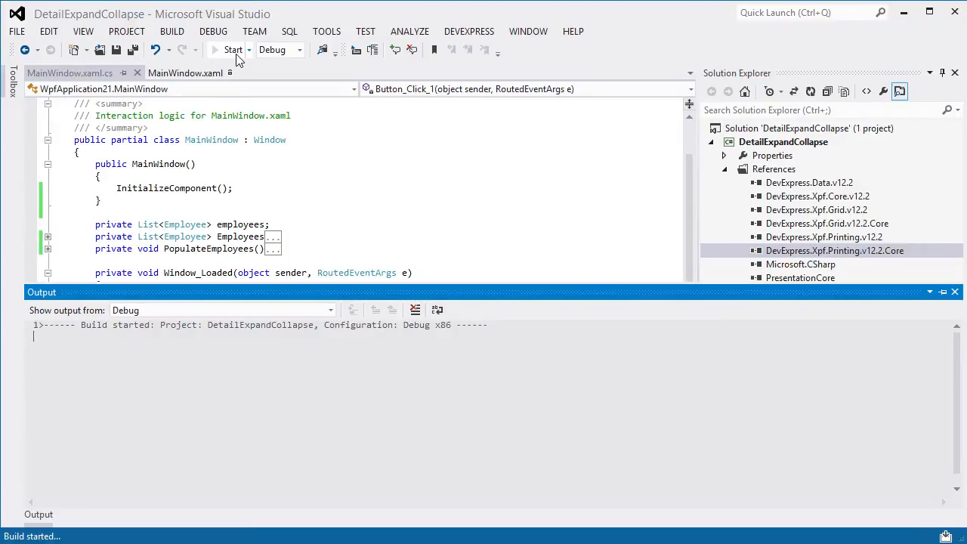
{"action": "left_click", "coordinate": [233, 49]}
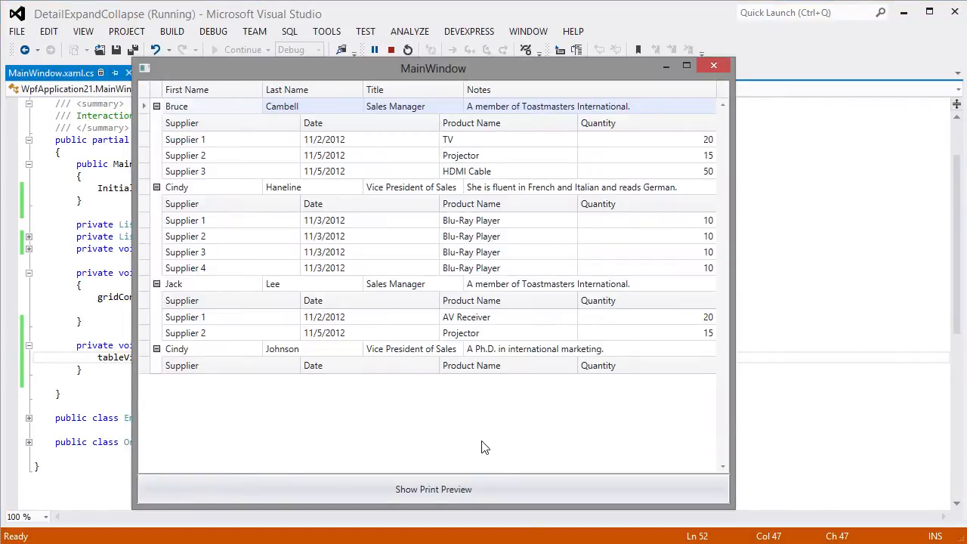
- Open the print preview and set the paper size to A5 Rotated
{"action": "left_click", "coordinate": [432, 488]}
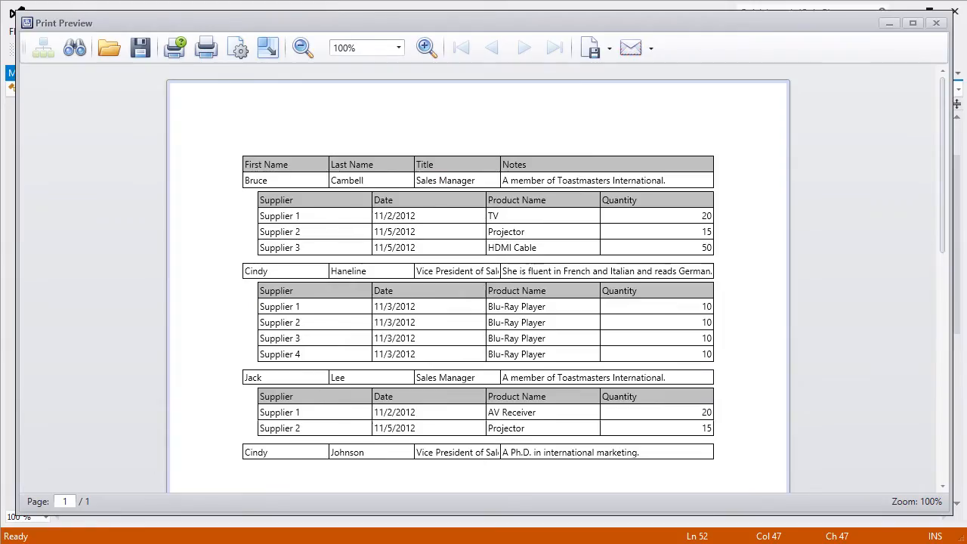
{"action": "mouse_move", "coordinate": [278, 105]}
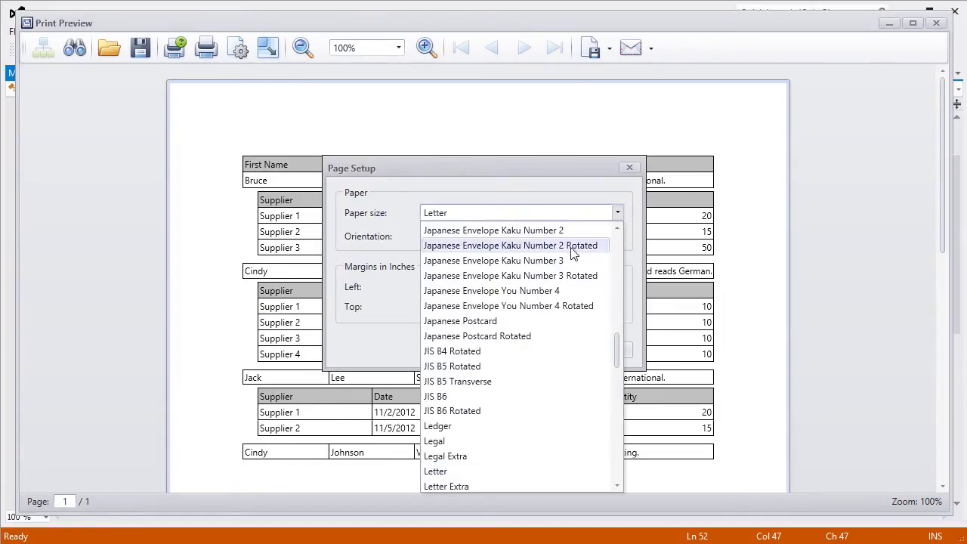
{"action": "scroll", "scroll_direction": "up", "scroll_amount": 3}
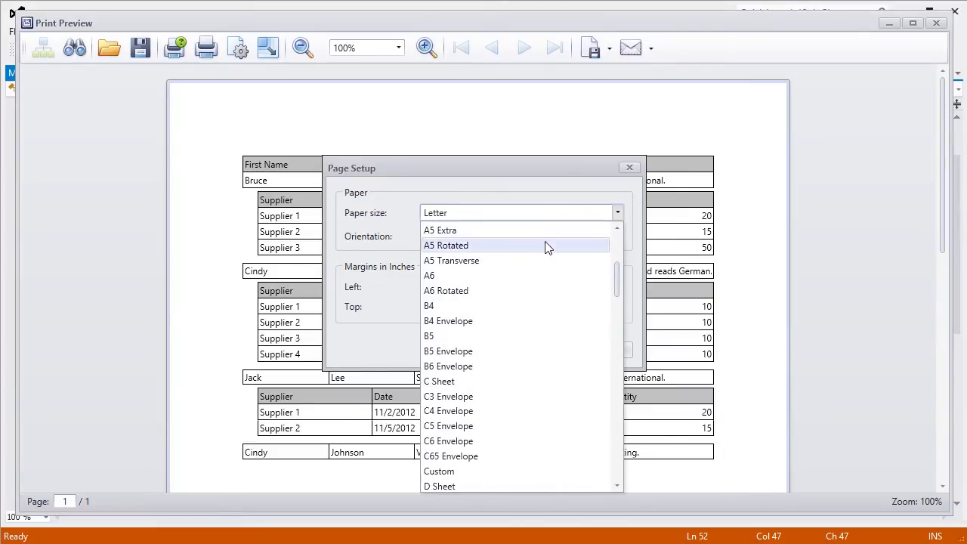
{"action": "left_click", "coordinate": [440, 229]}
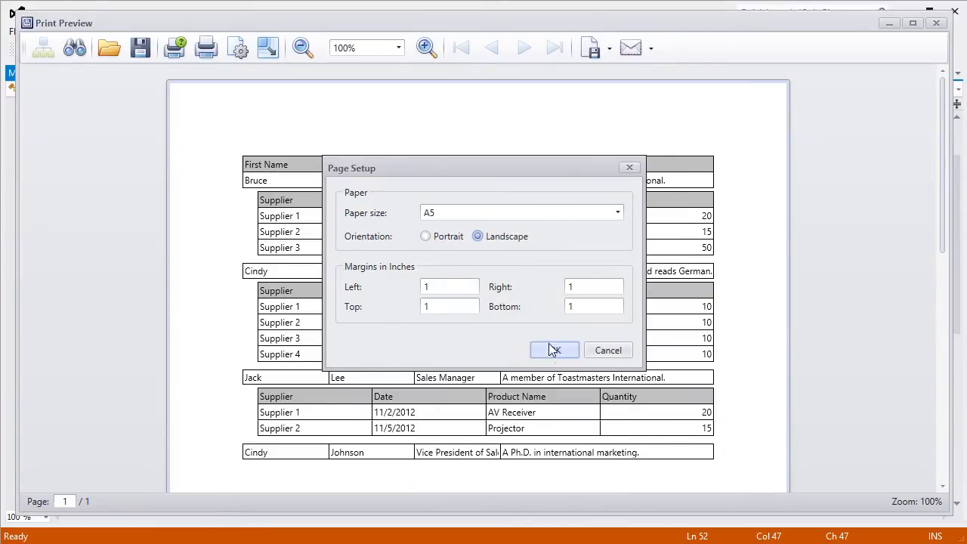
{"action": "left_click", "coordinate": [554, 350]}
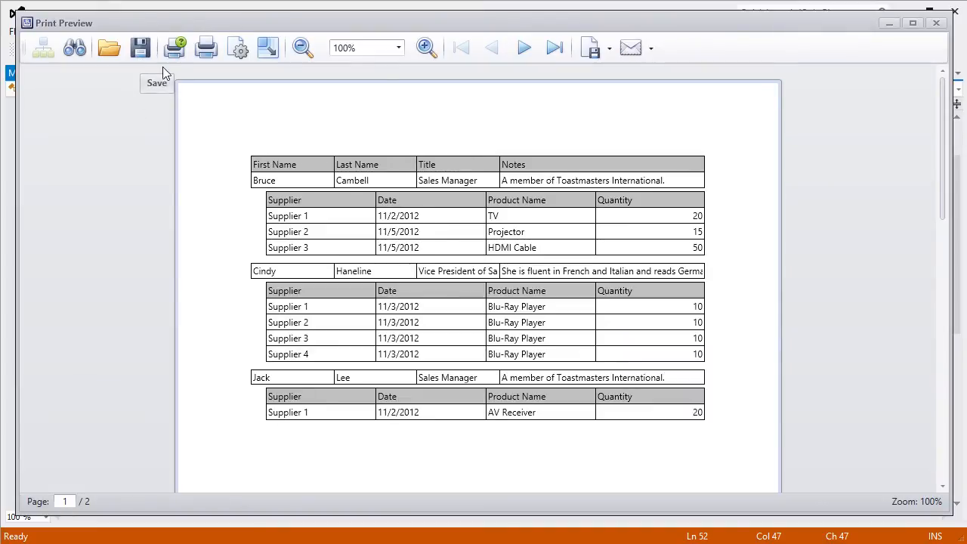
{"action": "mouse_move", "coordinate": [476, 140]}
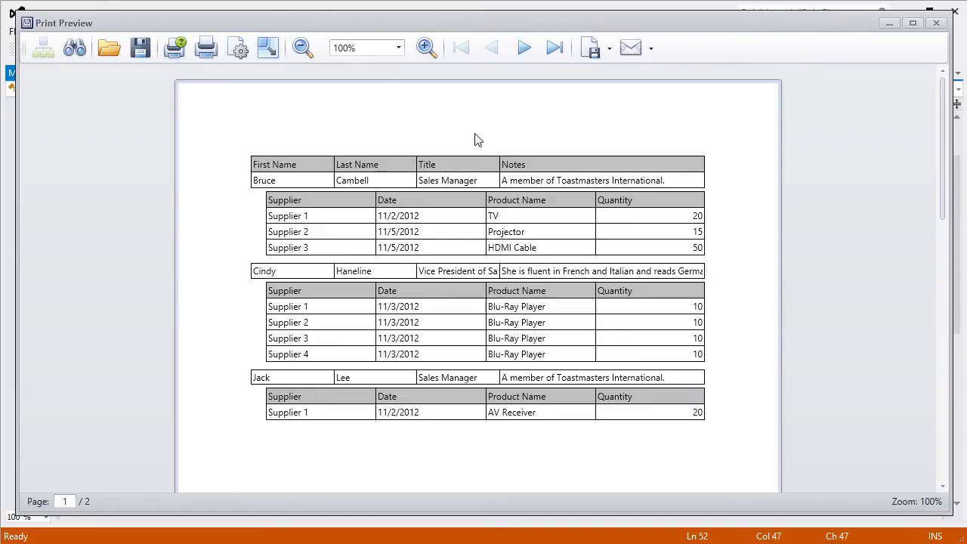
- Show the Export Document format list offering PDF, HTML and XLS
{"action": "left_click", "coordinate": [589, 47]}
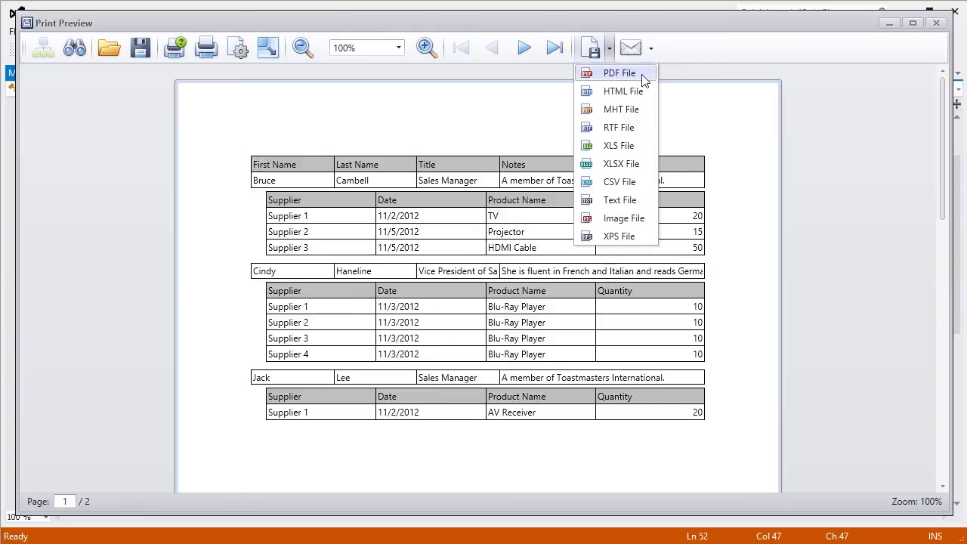